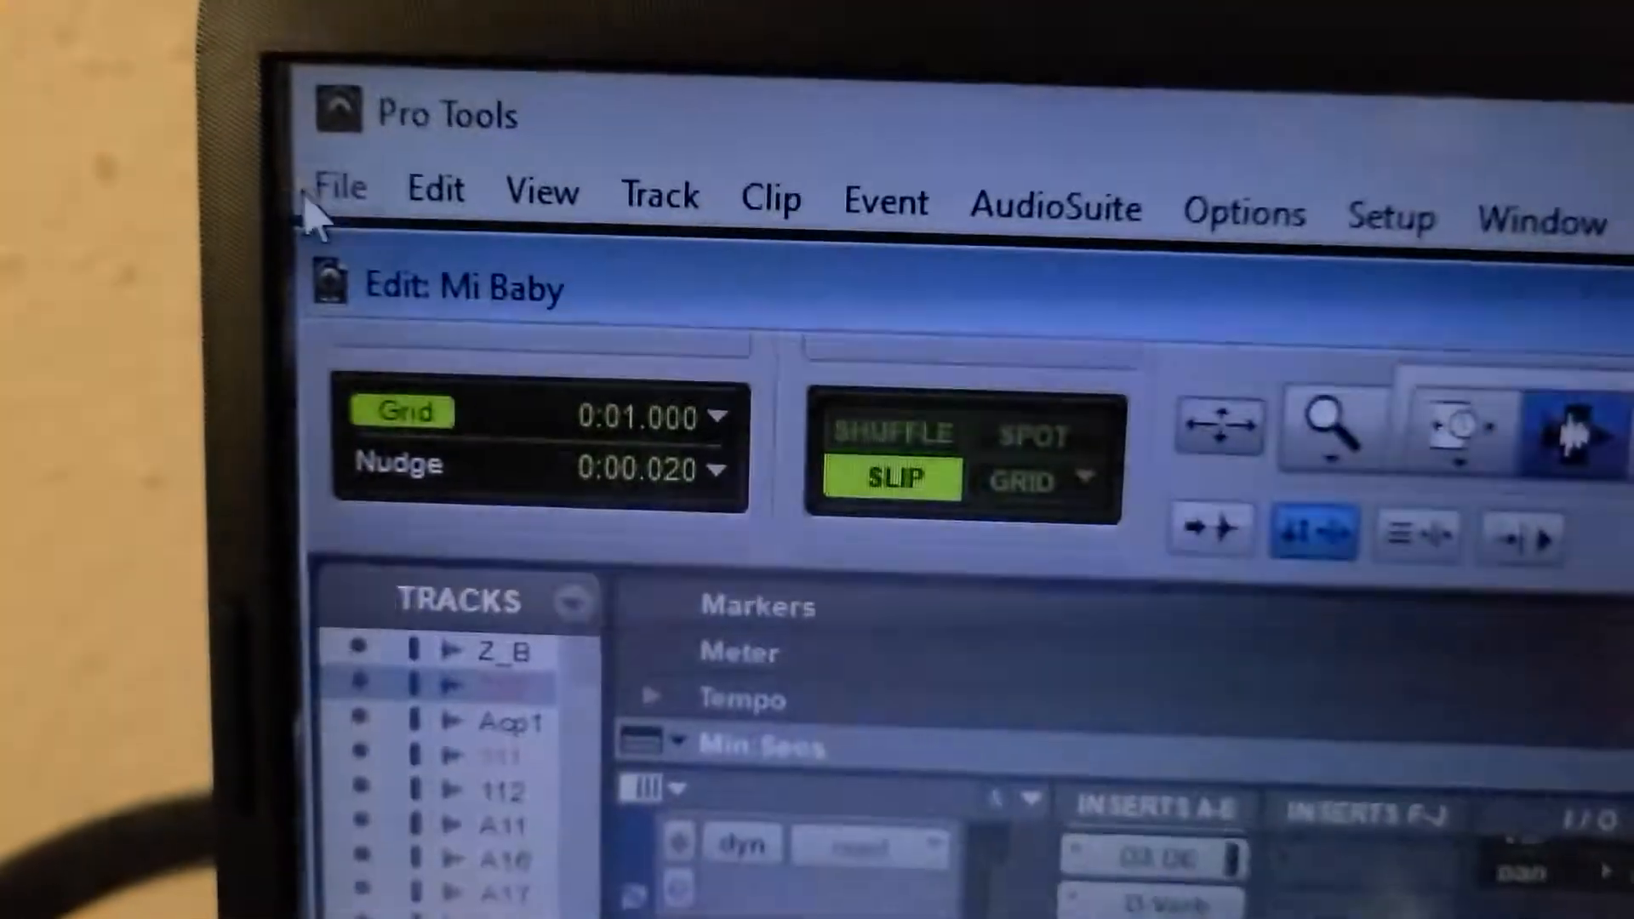
Step: Hide the Inserts F-J column via View > Edit Window Views, leaving only Inserts A-E
click(541, 197)
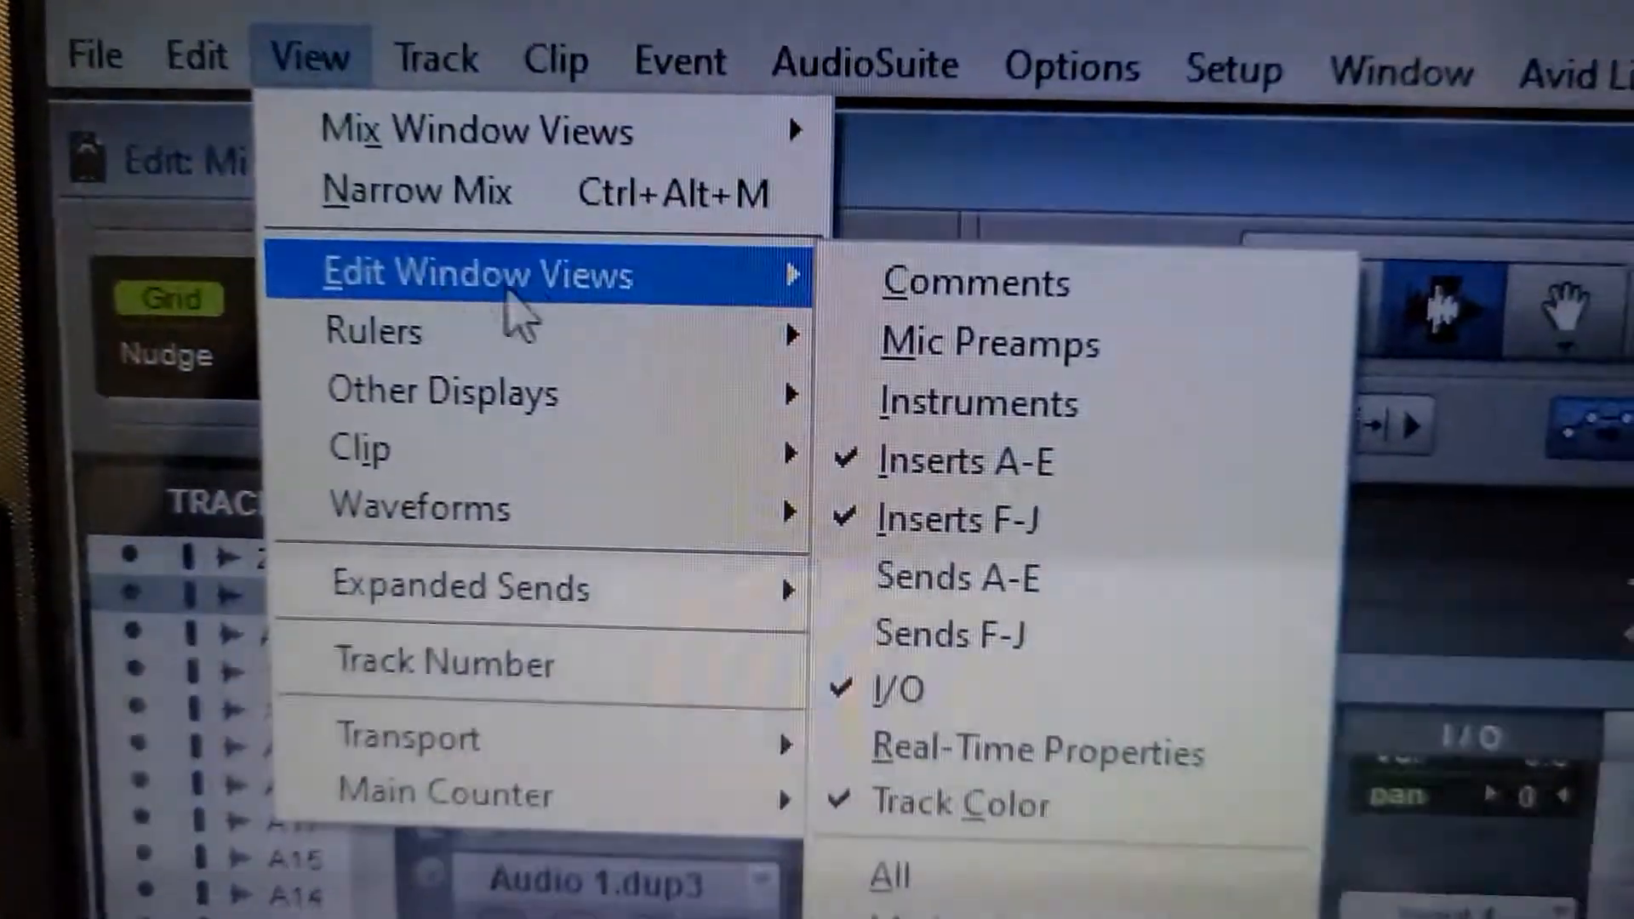
mouse_move(948, 516)
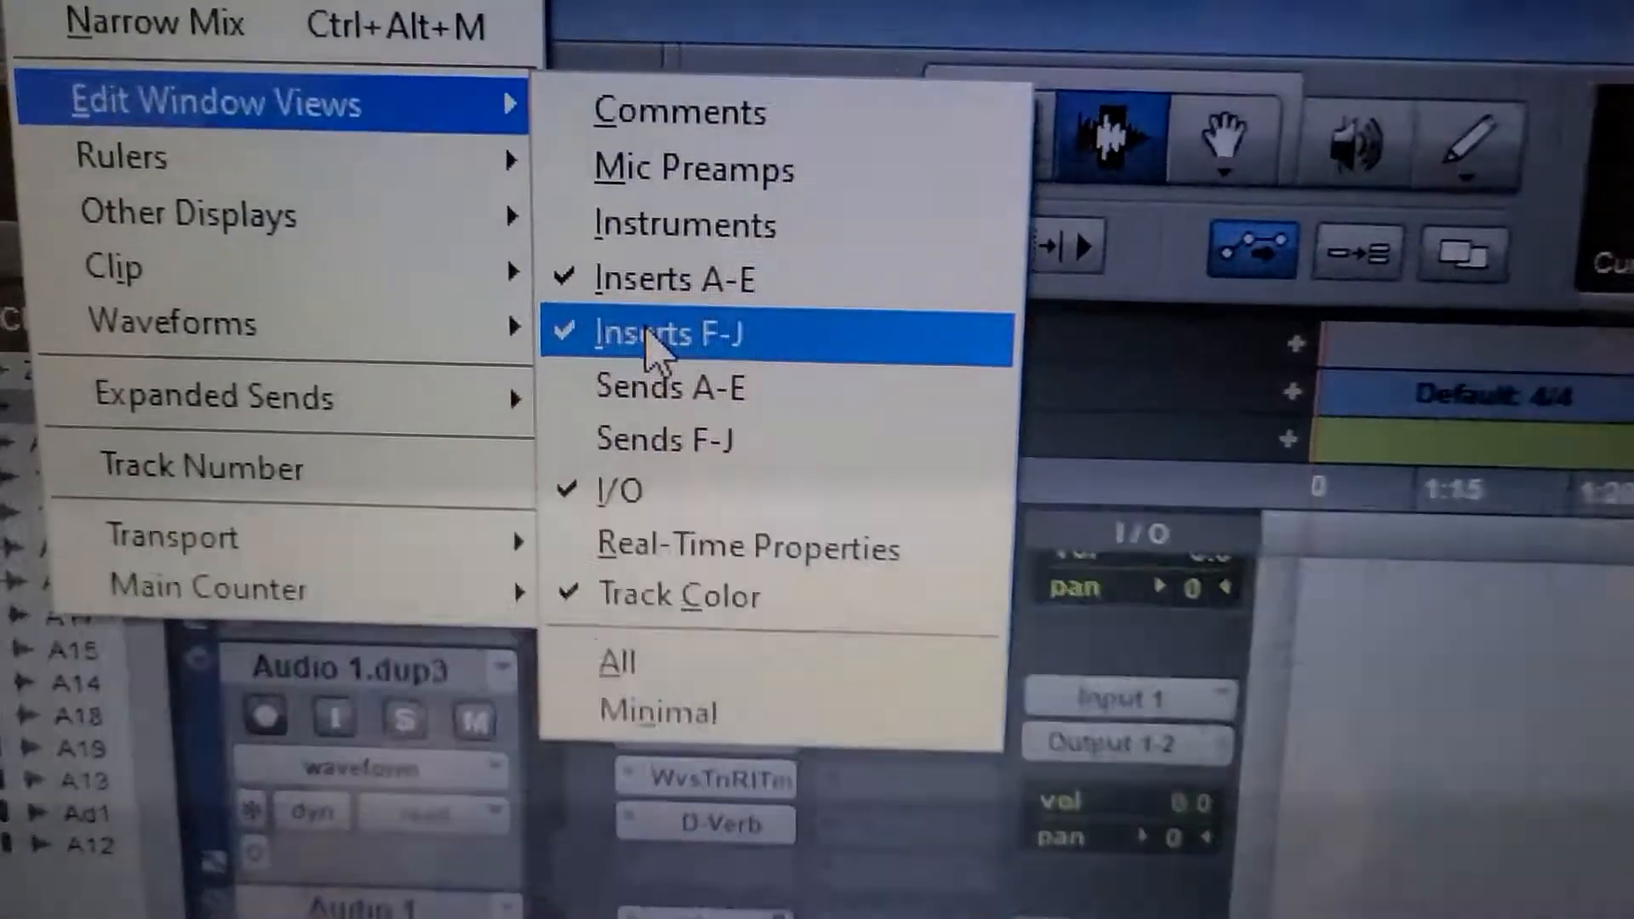
click(671, 333)
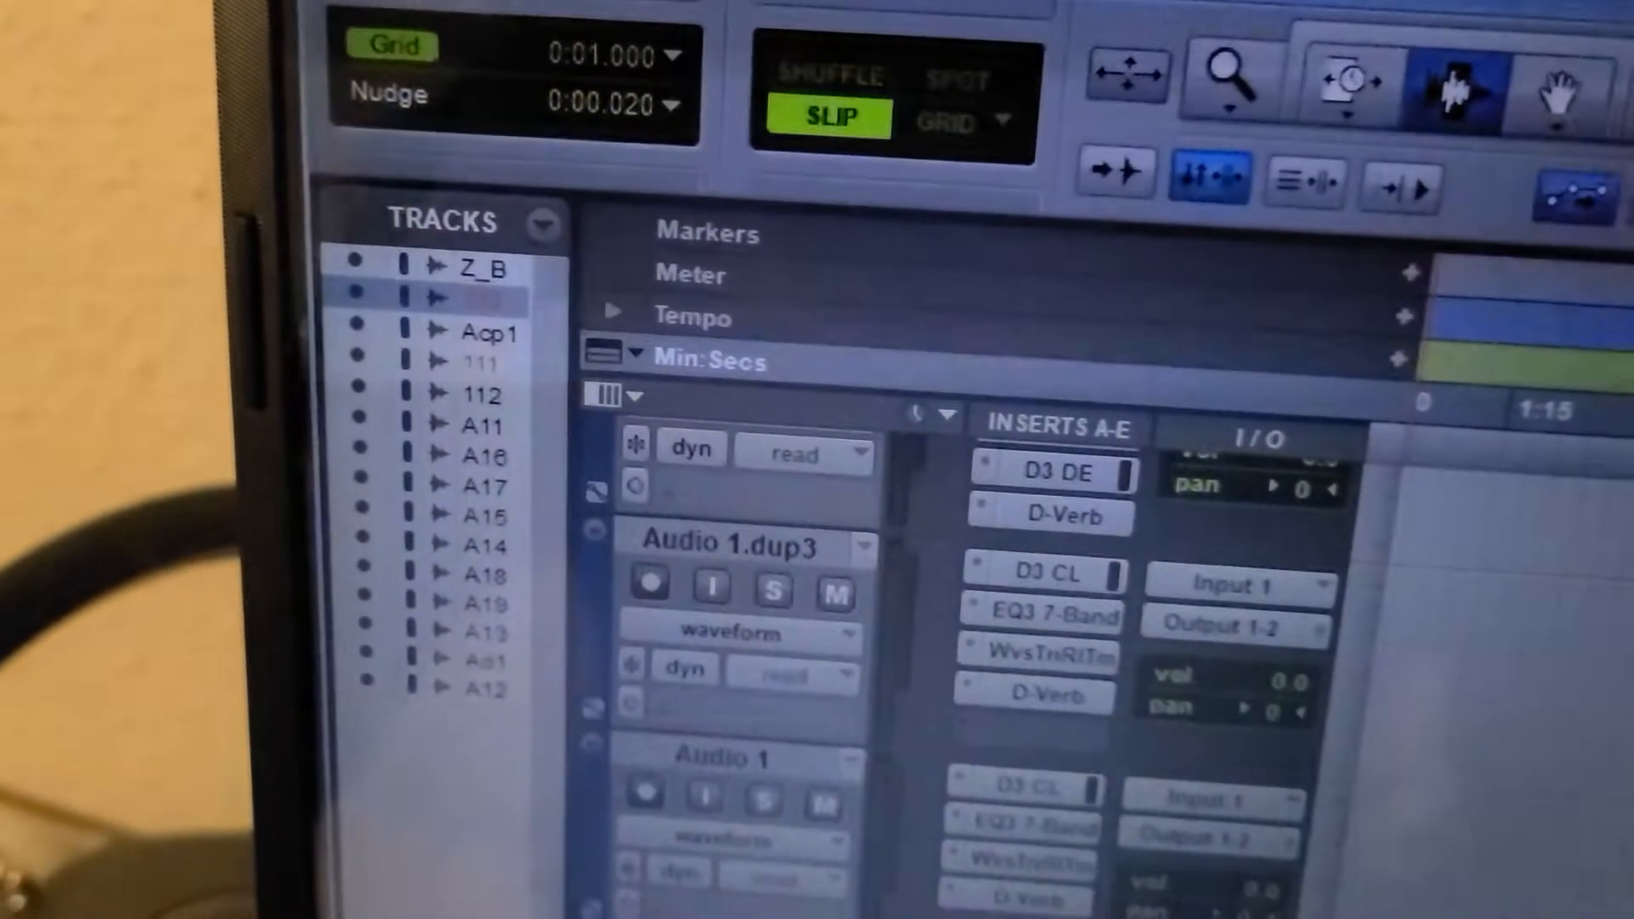
click(453, 167)
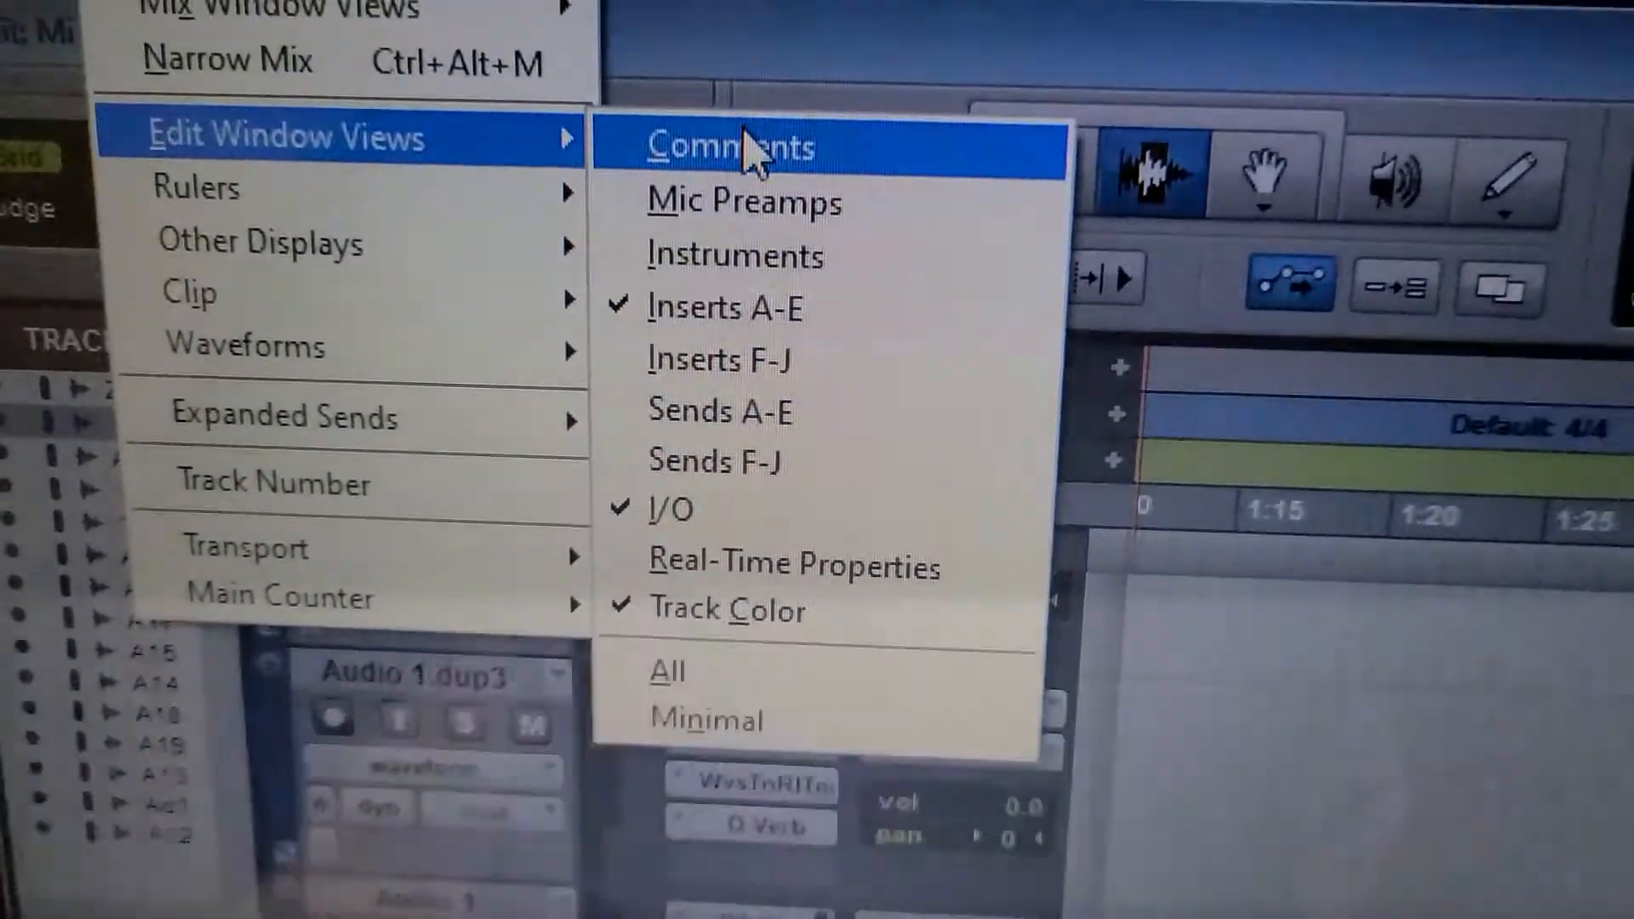
mouse_move(594, 368)
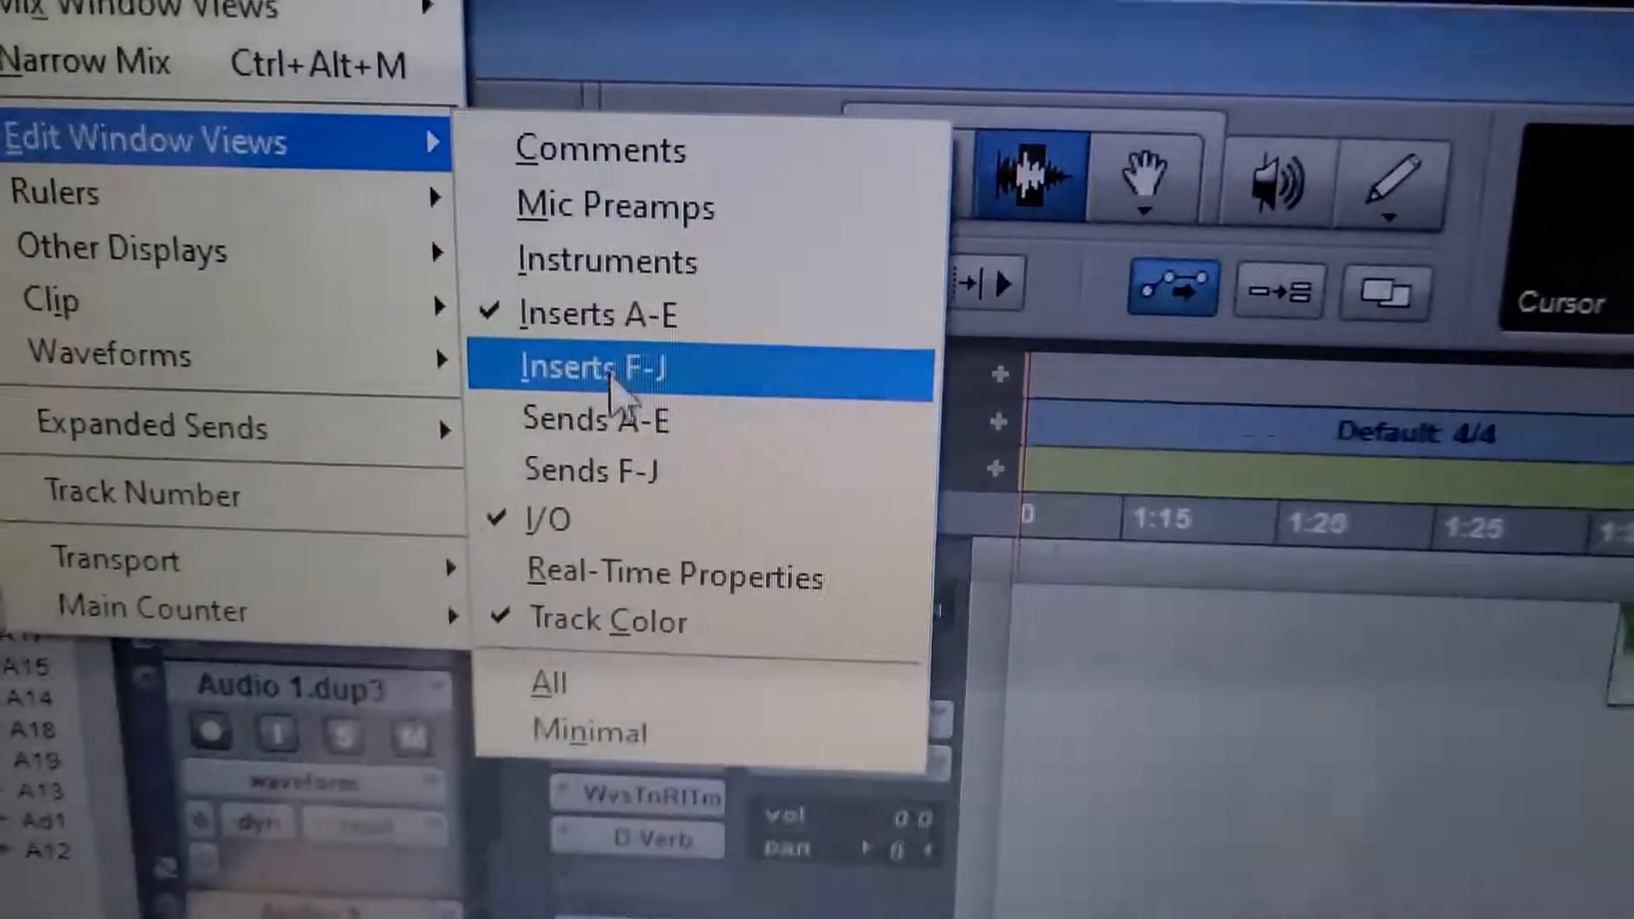
Step: Show the Inserts F-J column again beside Inserts A-E in the Edit window
click(594, 368)
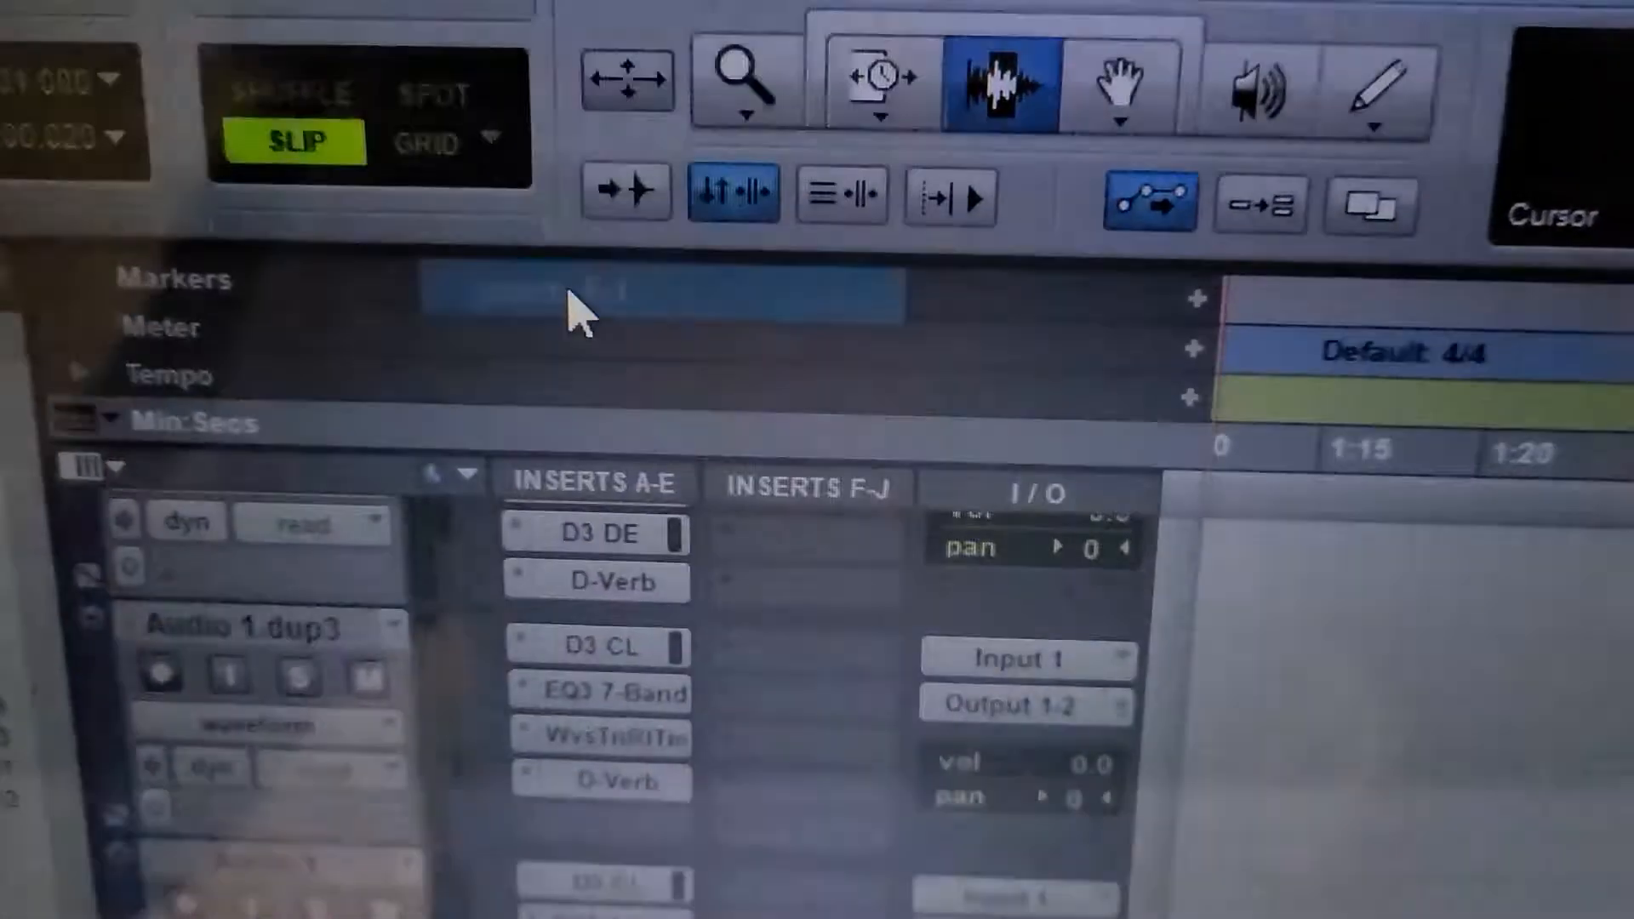